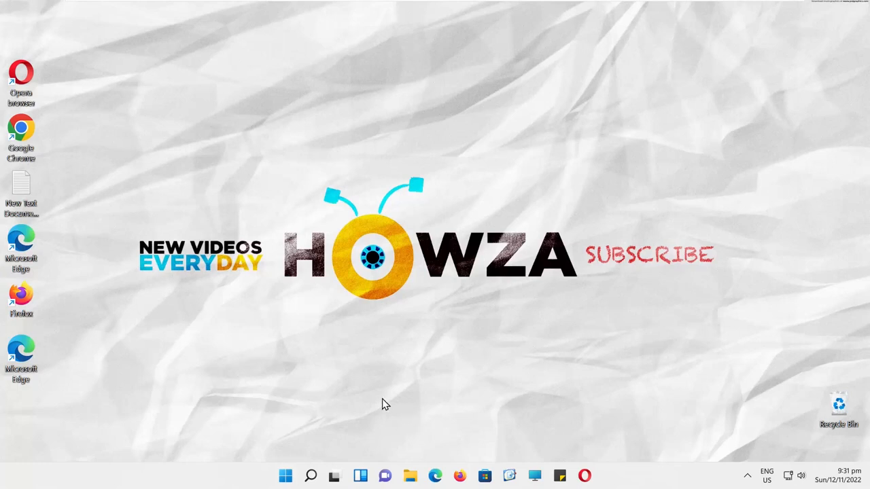
mouse_move(28, 348)
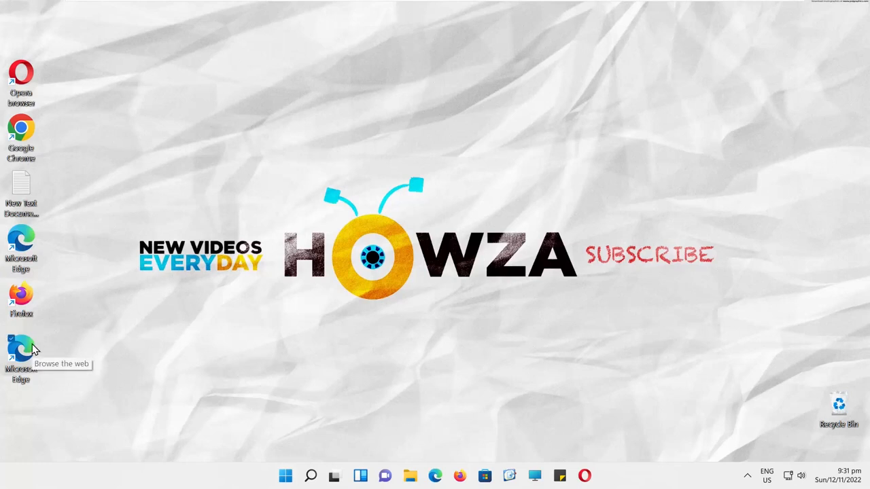
Step: Launch Microsoft Edge from the desktop shortcut and open Settings from the browser menu
double_click(20, 349)
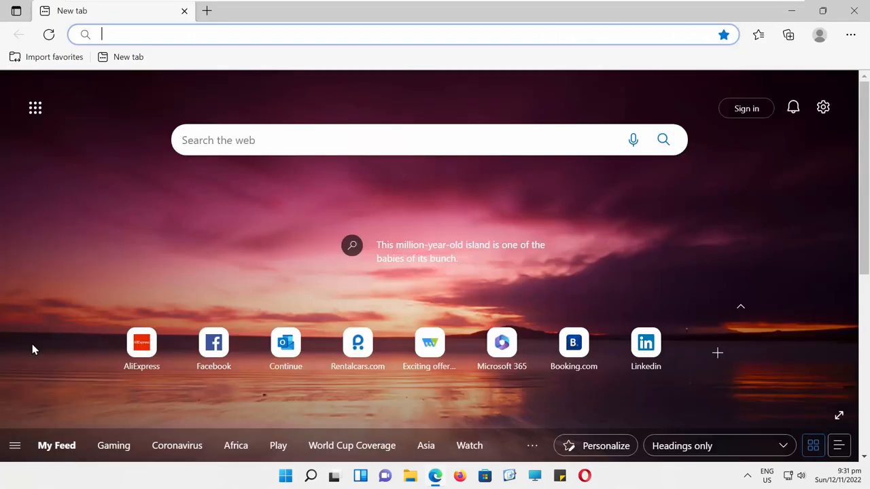
left_click(865, 35)
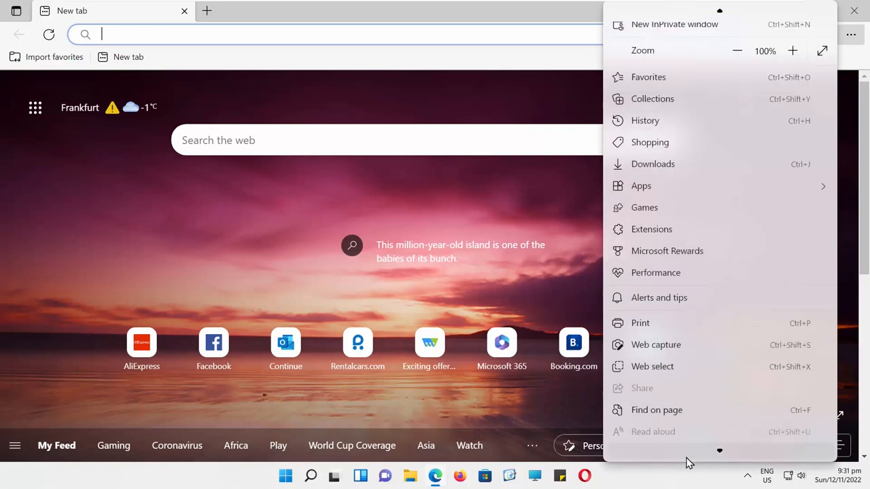
scroll("down", 3)
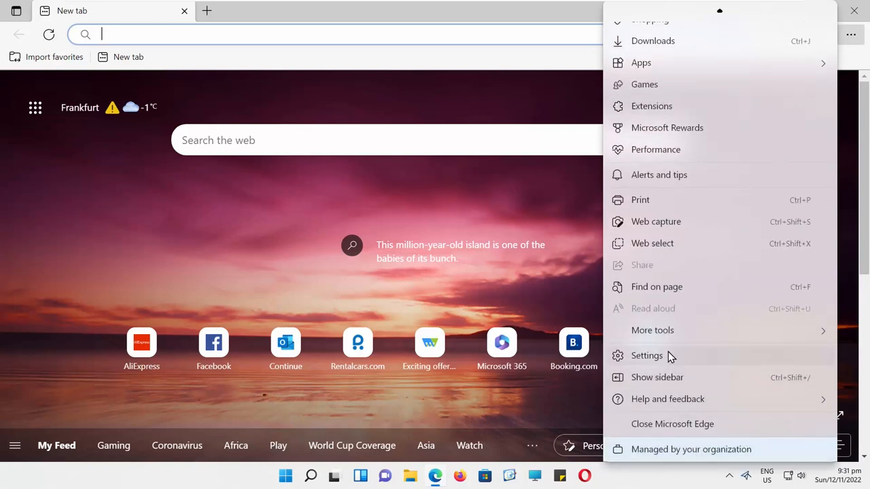
left_click(646, 355)
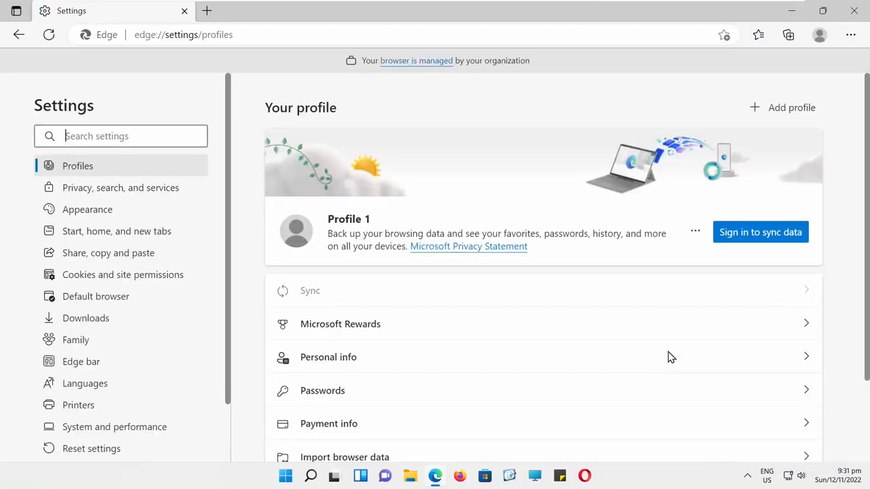
mouse_move(163, 210)
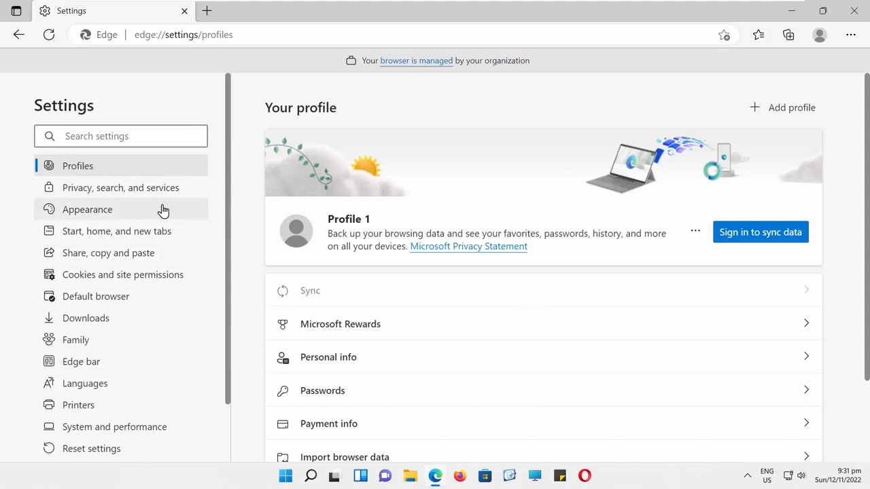
Step: Enable the Web capture button under Appearance > Customize toolbar, then open its Capture area/full page bar
left_click(87, 209)
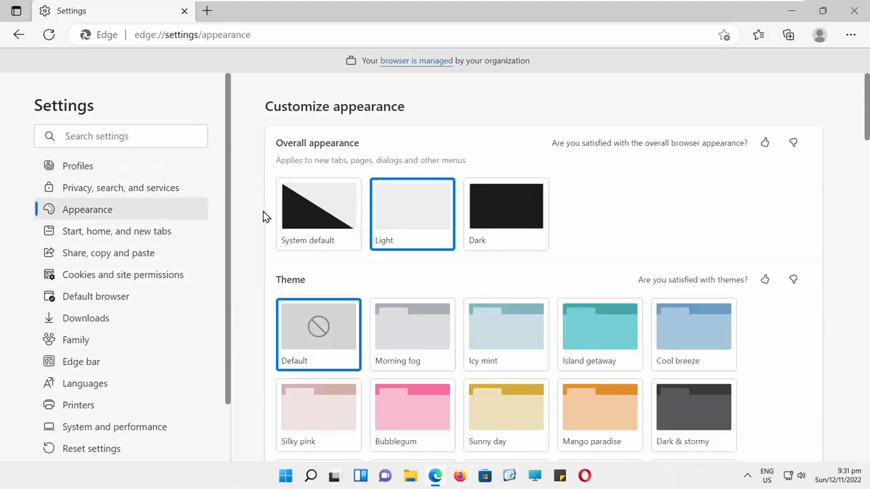
scroll("down", 3)
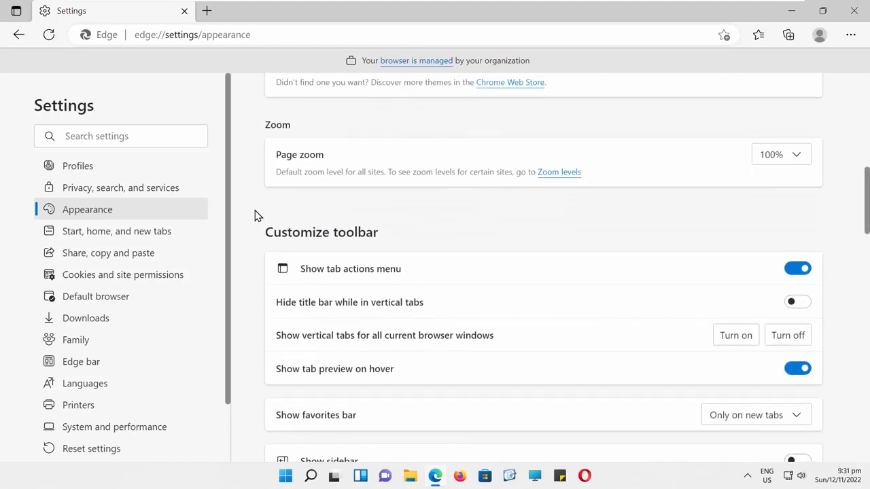
scroll("down", 3)
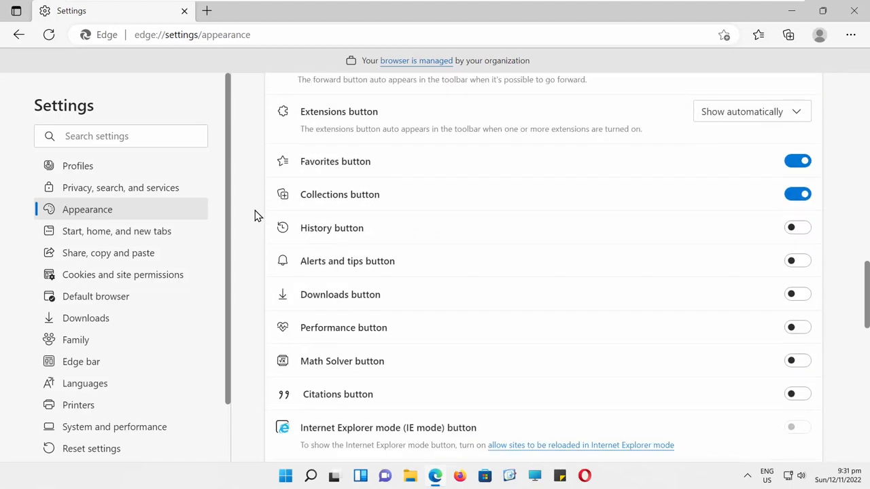
scroll("down", 3)
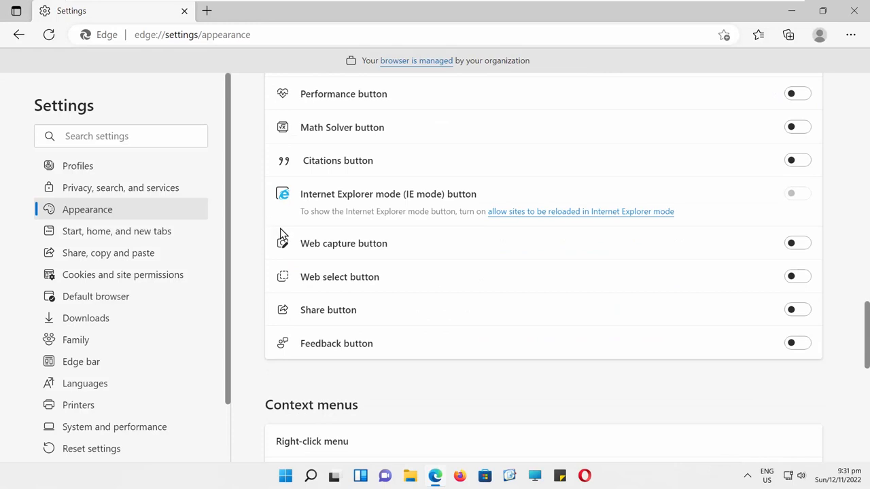
left_click(797, 242)
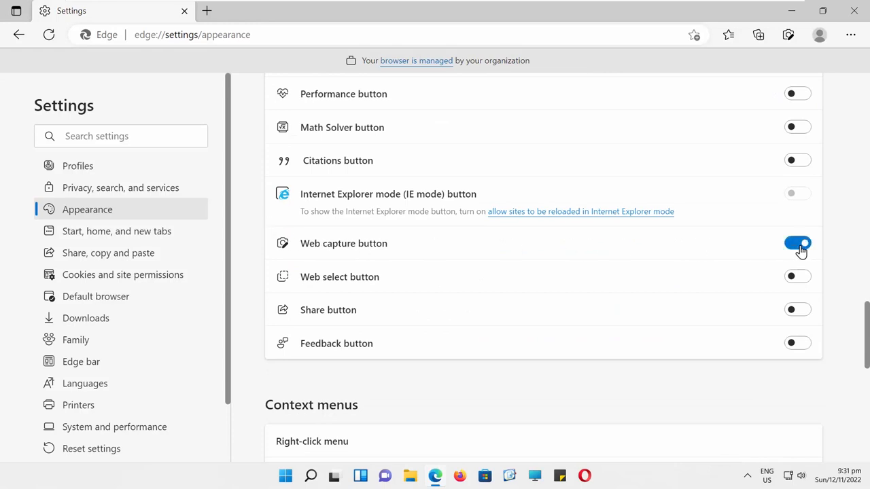
left_click(798, 242)
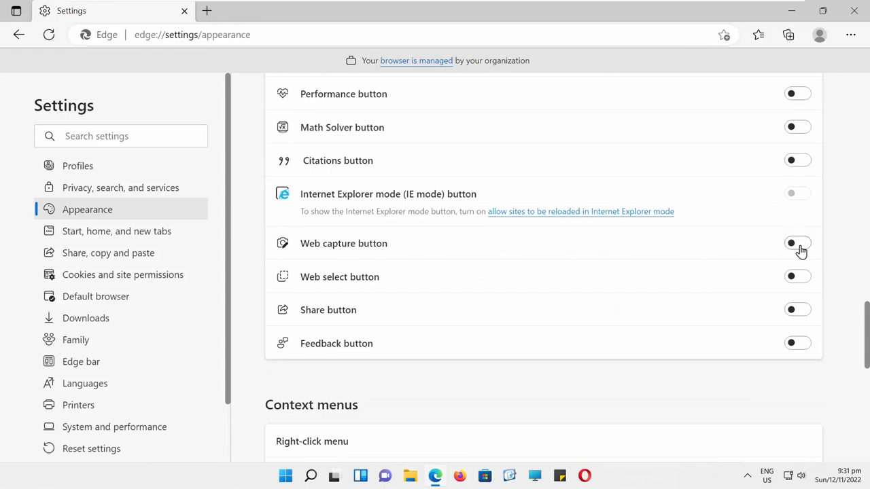
left_click(797, 242)
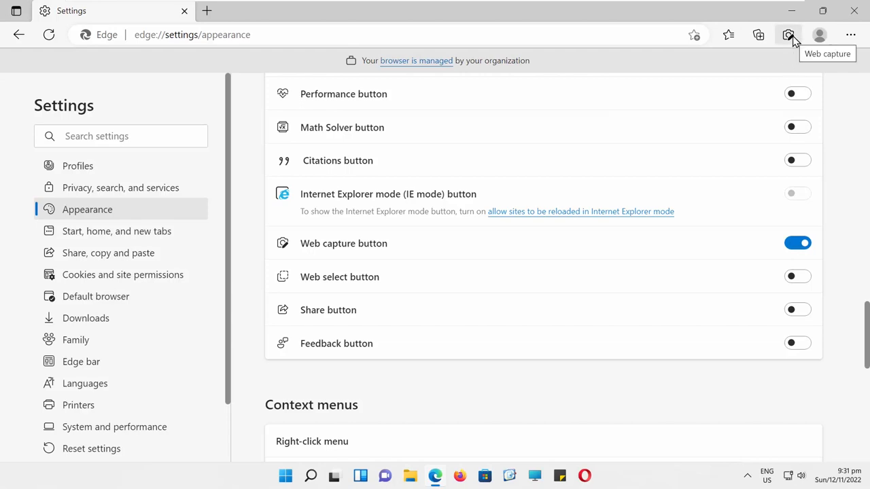
left_click(792, 35)
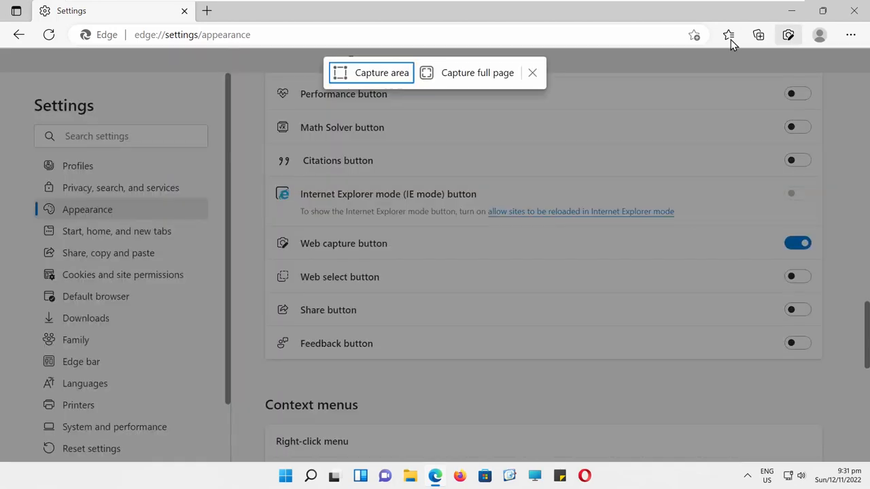